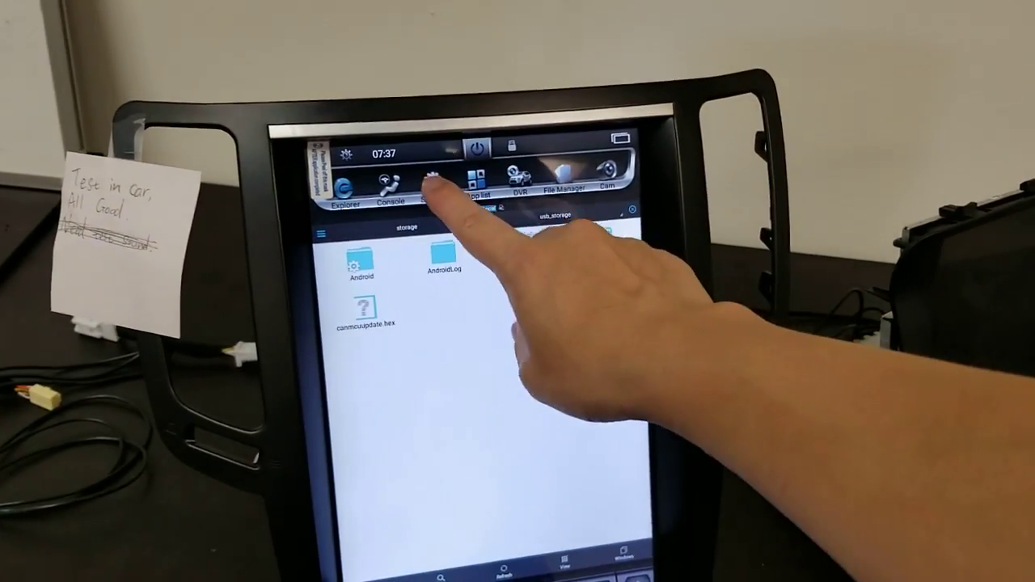
# - Leave the File Manager storage view for the head unit's general settings
pyautogui.click(433, 173)
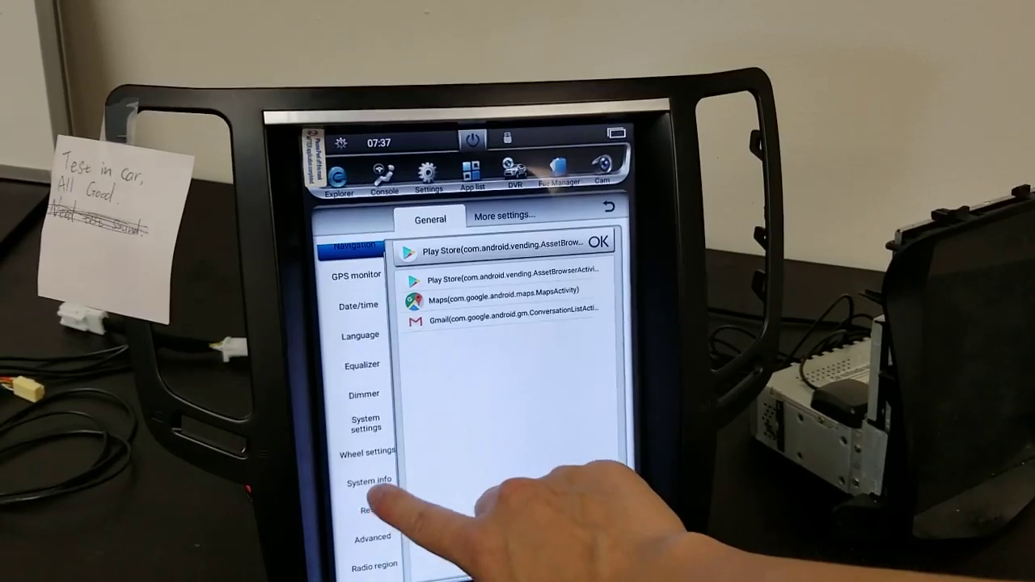
# - Enter the factory settings (Infiniti G37) and show the MCU upgrade page with CAN update choices
pyautogui.click(365, 482)
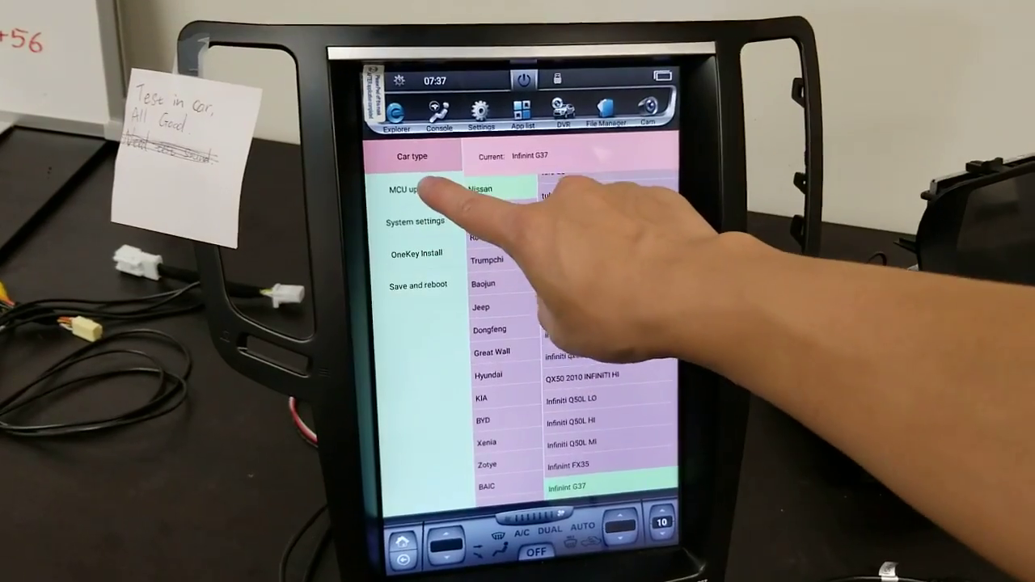
pyautogui.click(417, 190)
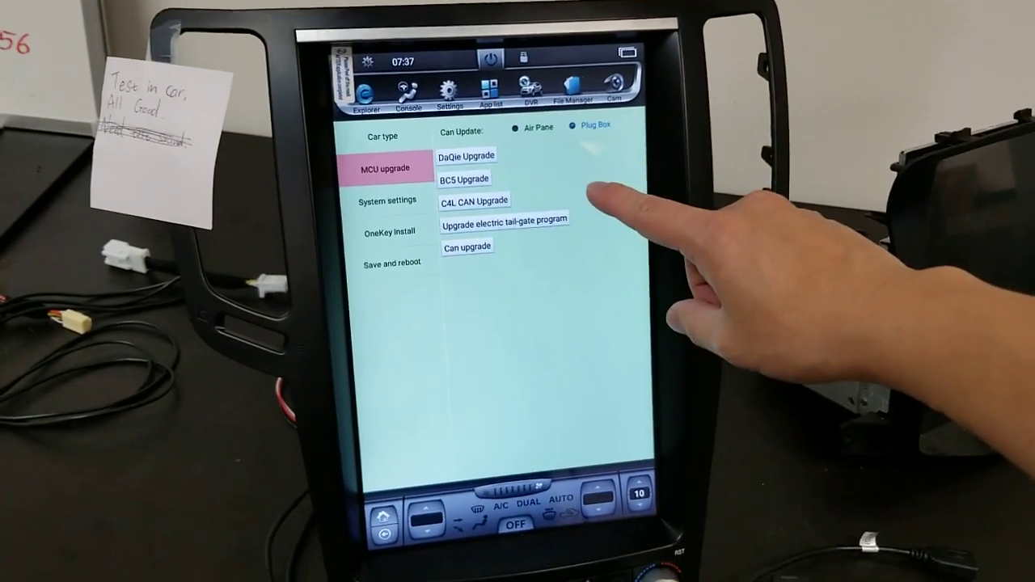